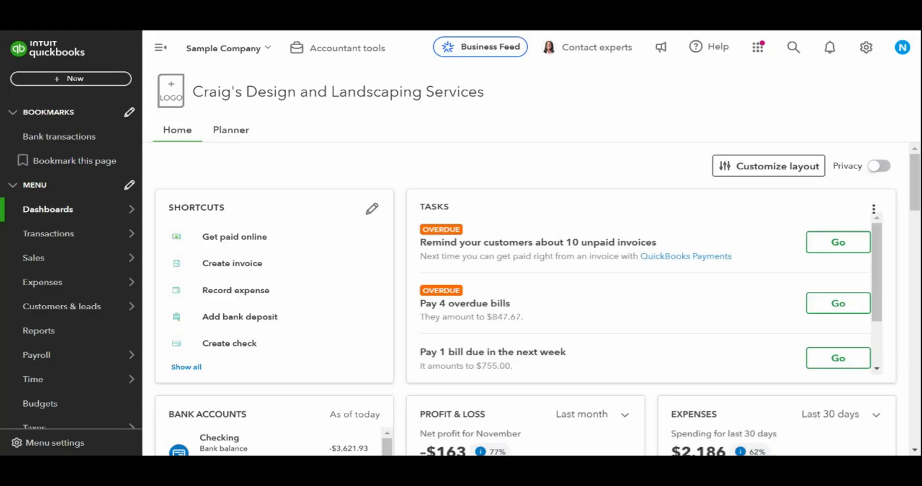
mouse_move(642, 119)
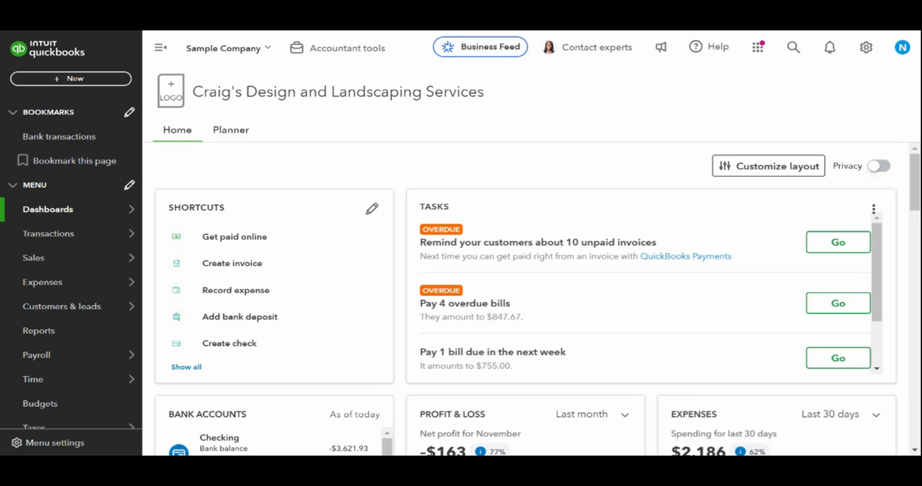
mouse_move(461, 164)
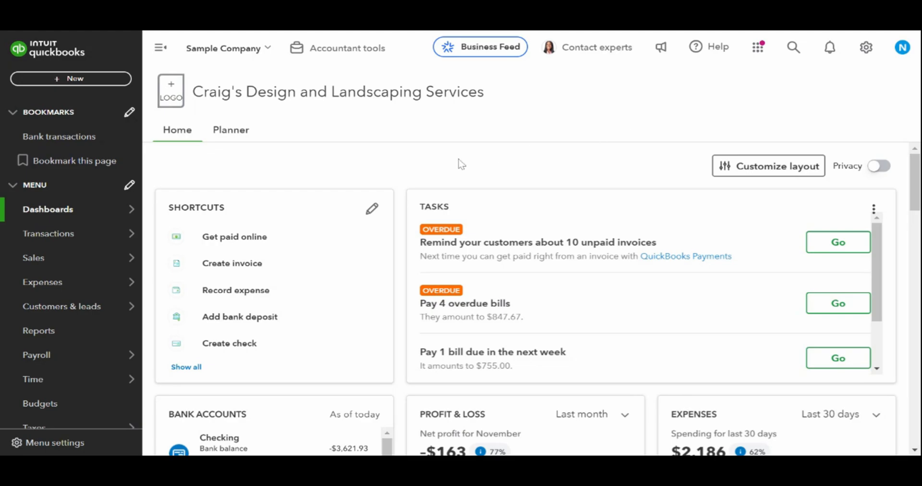
mouse_move(196, 184)
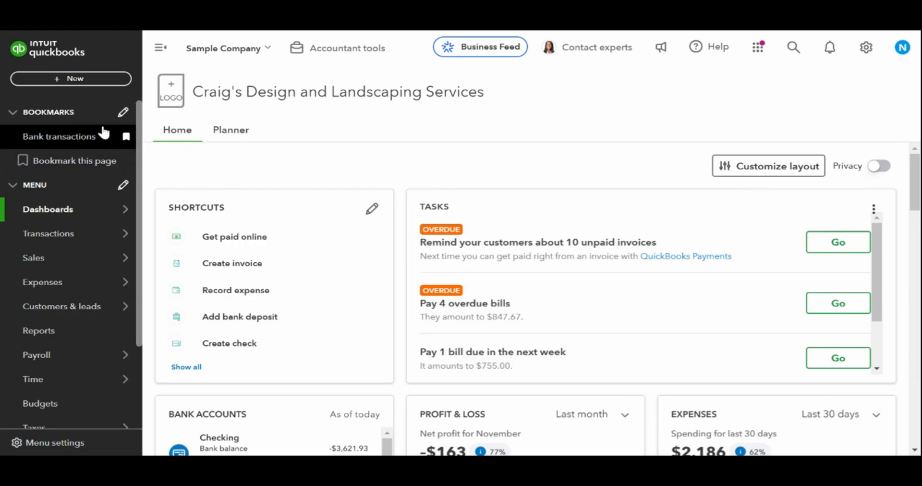
Create a new Bank Deposit into Checking listing the Cool Cars and Freeman Sporting Goods payments
click(73, 78)
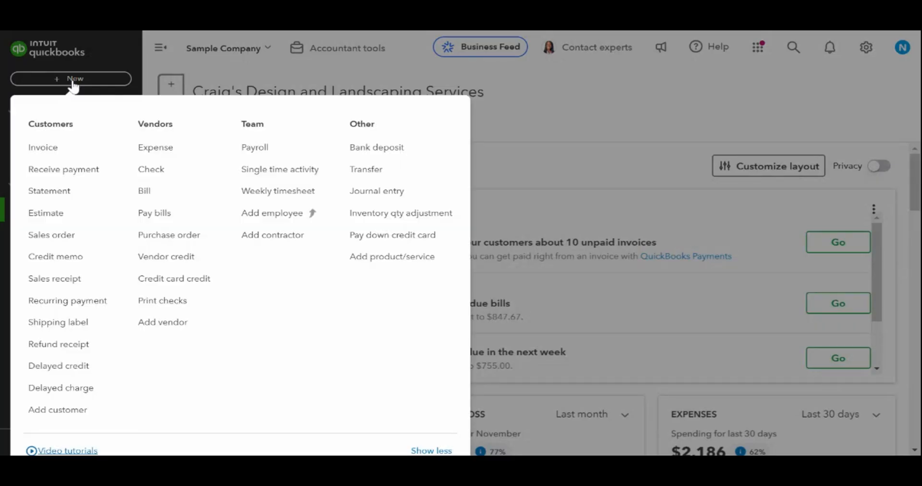
mouse_move(377, 147)
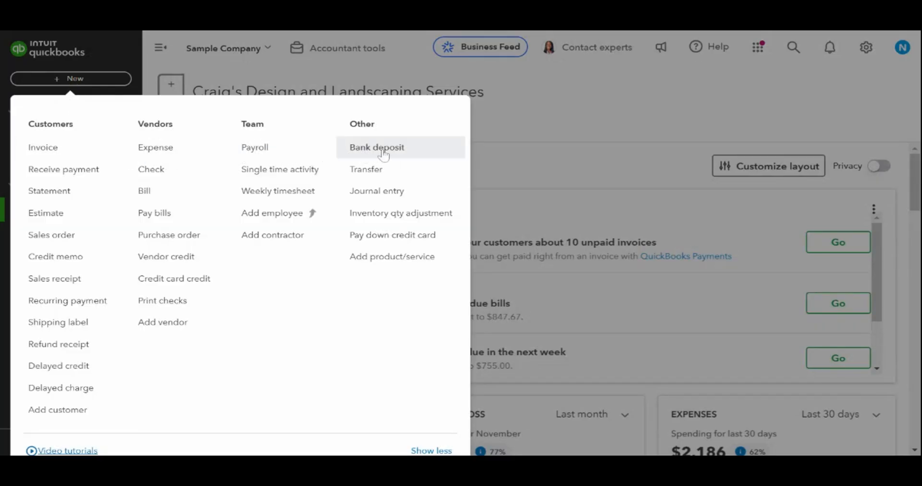
click(404, 157)
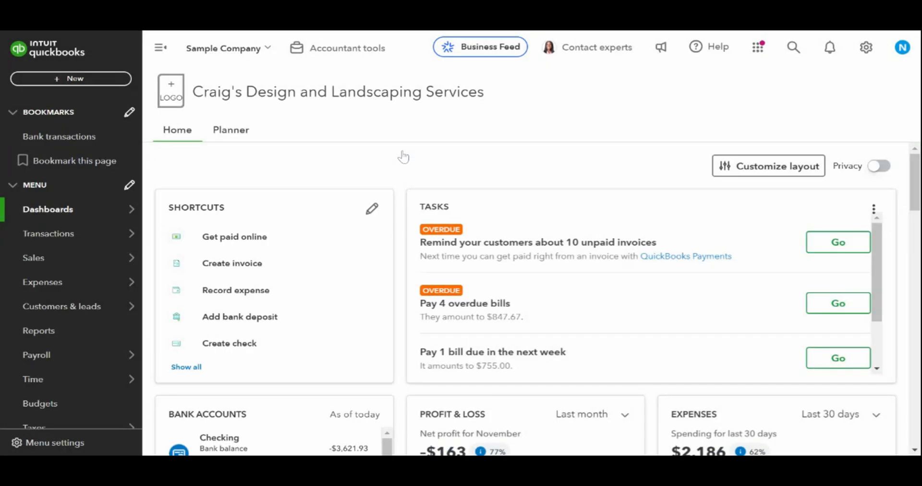
scroll(down, 3)
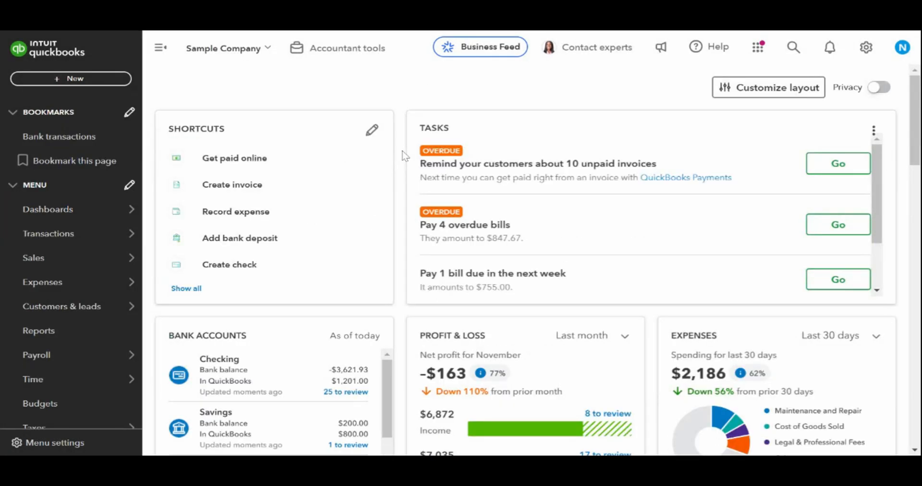
click(239, 238)
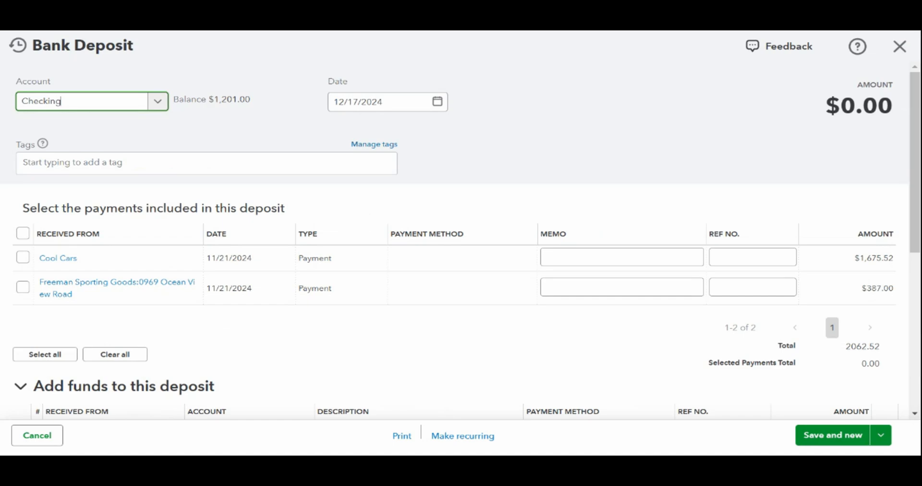
mouse_move(421, 155)
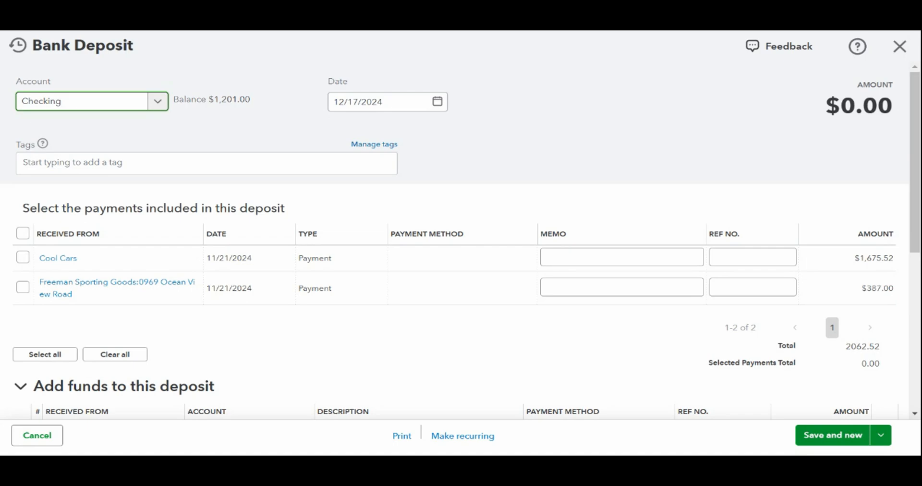
click(82, 101)
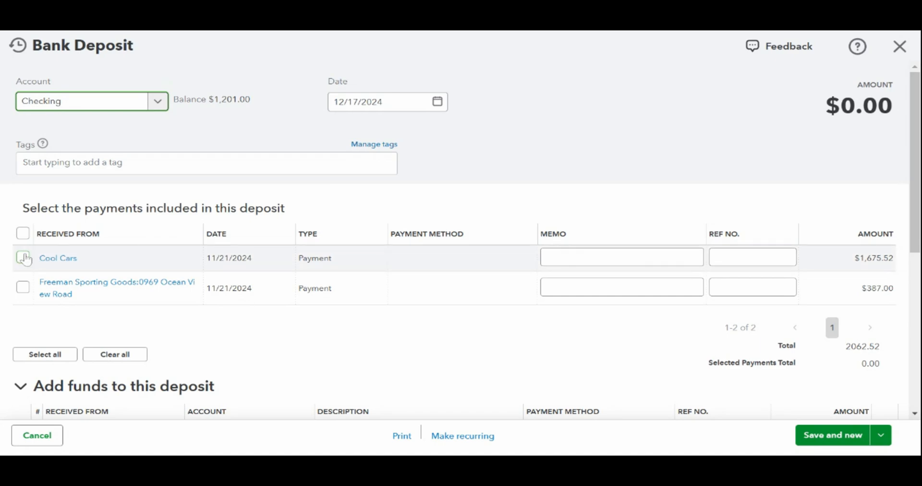
Select the Cool Cars and Freeman Sporting Goods payments for a $2,062.52 deposit
click(24, 258)
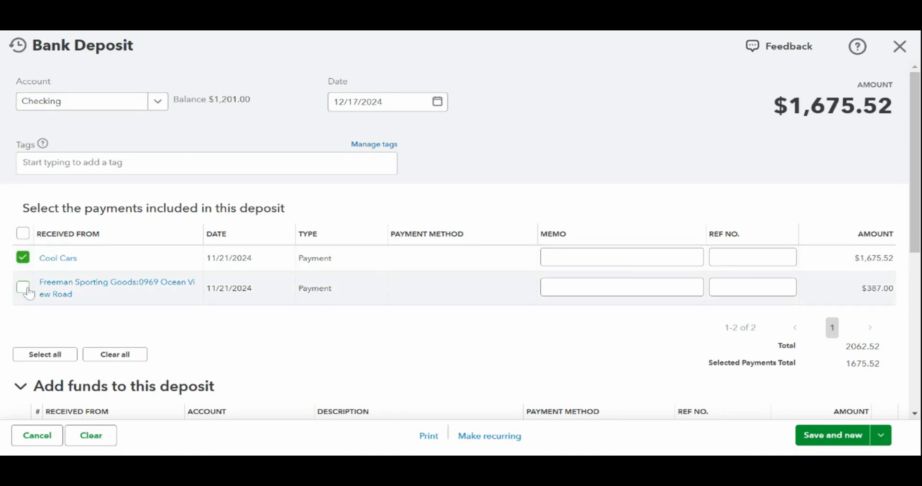
click(23, 287)
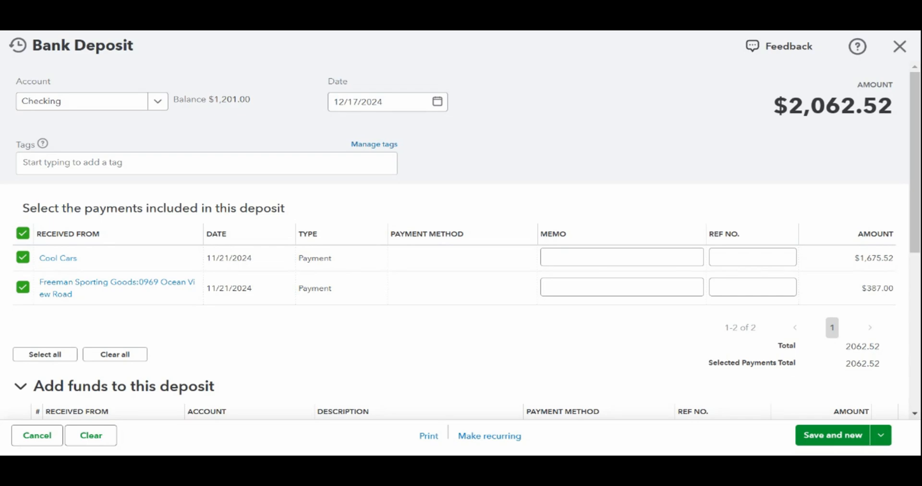
click(379, 101)
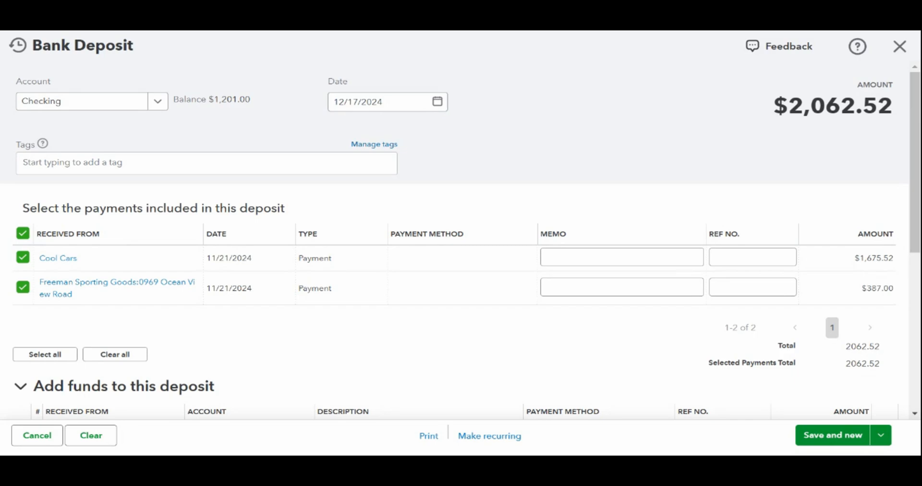
scroll(down, 3)
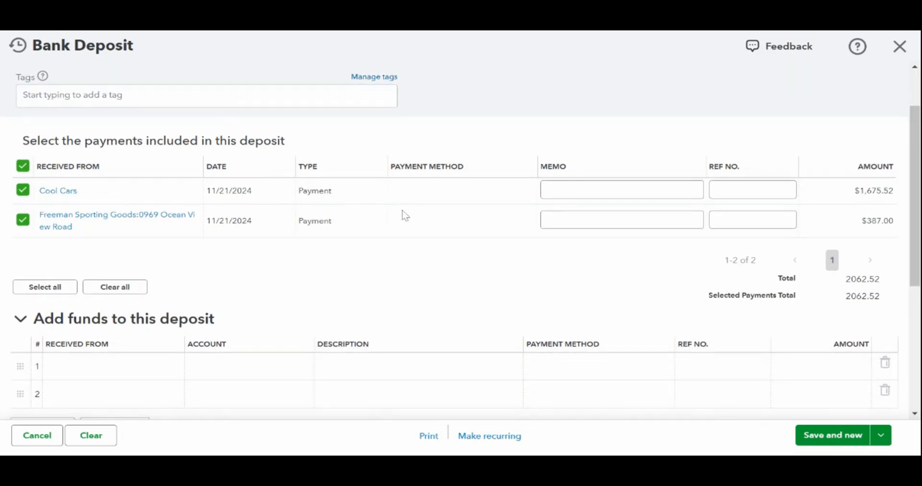
scroll(down, 3)
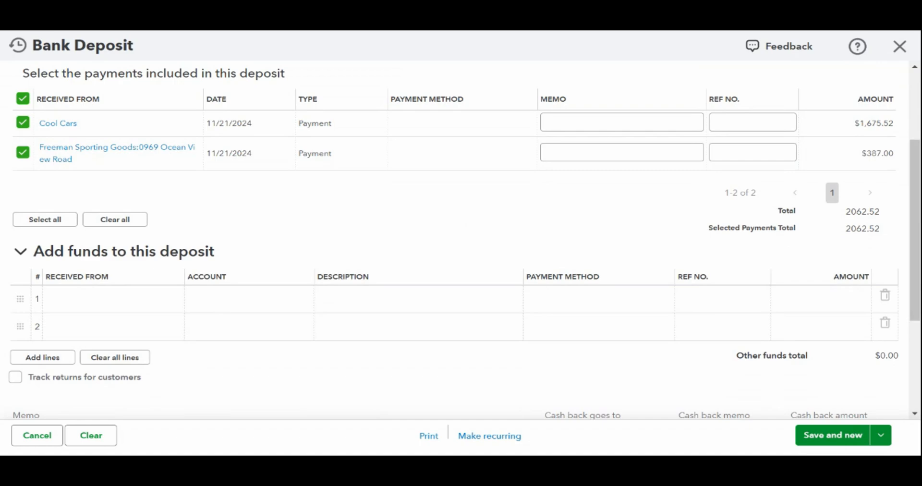
scroll(down, 3)
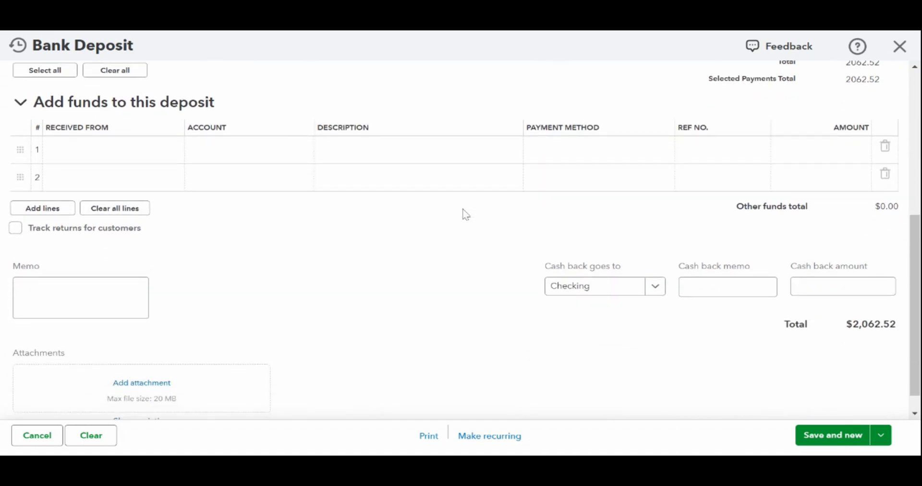
scroll(down, 3)
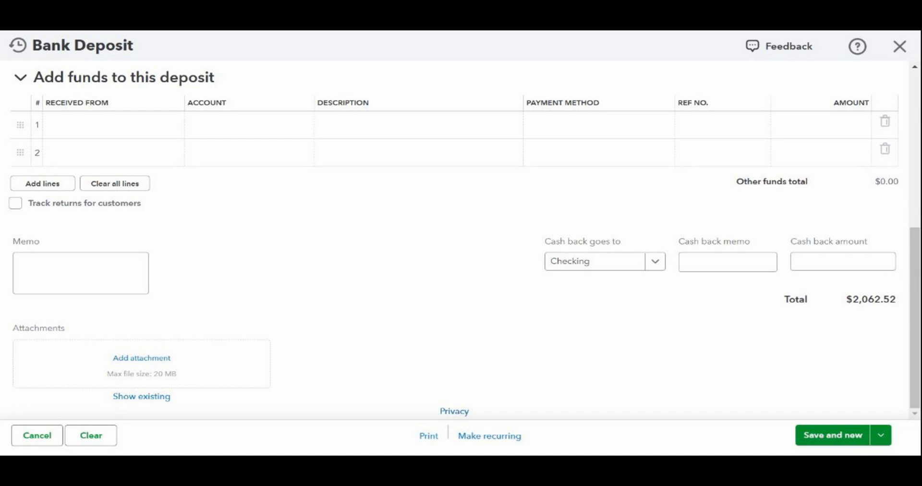
mouse_move(491, 251)
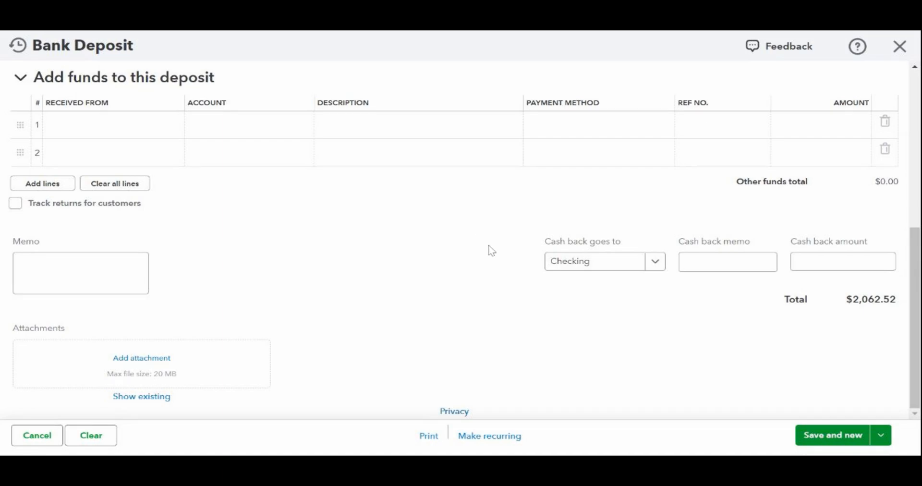
Save and close the $2,062.52 deposit, returning to the dashboard
click(880, 434)
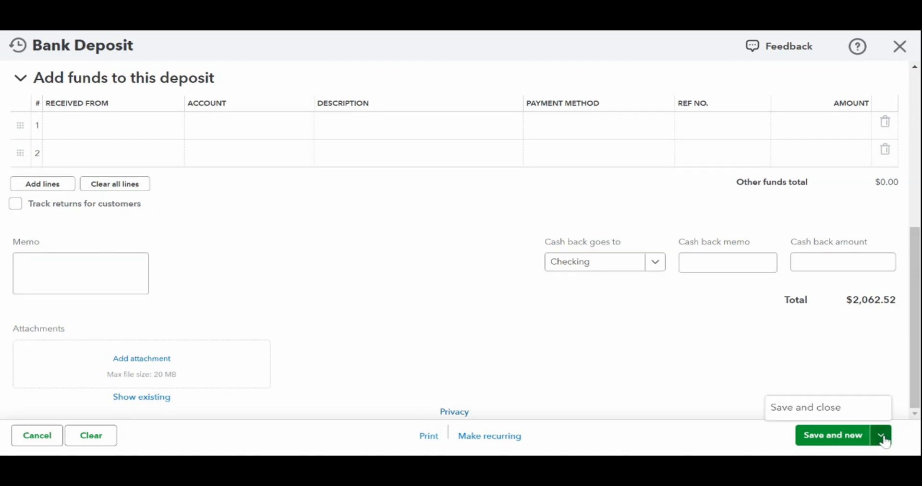
click(832, 434)
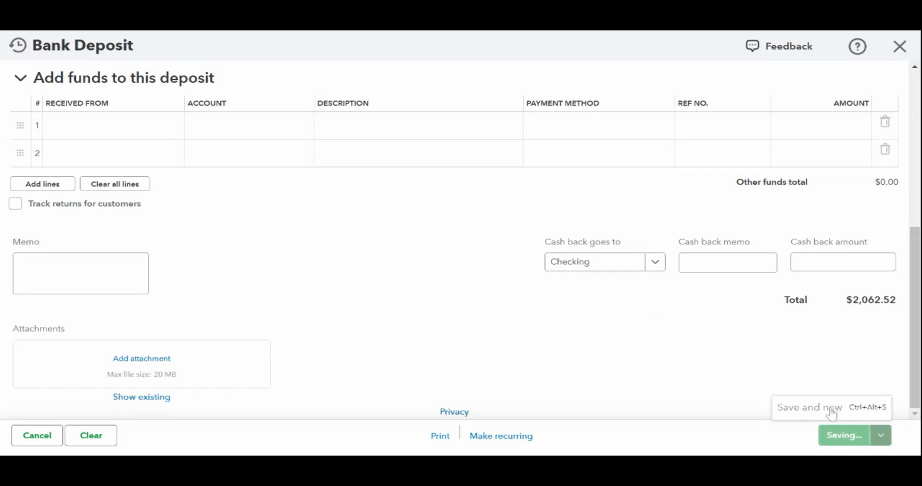
click(844, 435)
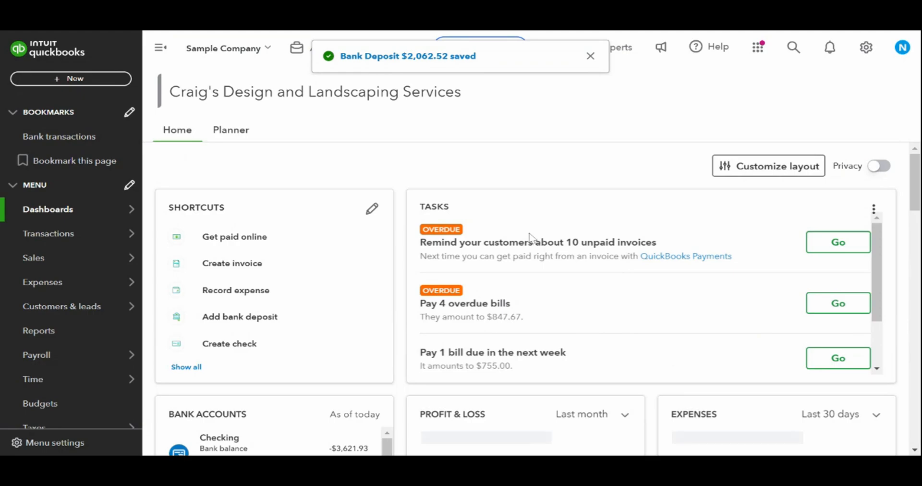
mouse_move(424, 149)
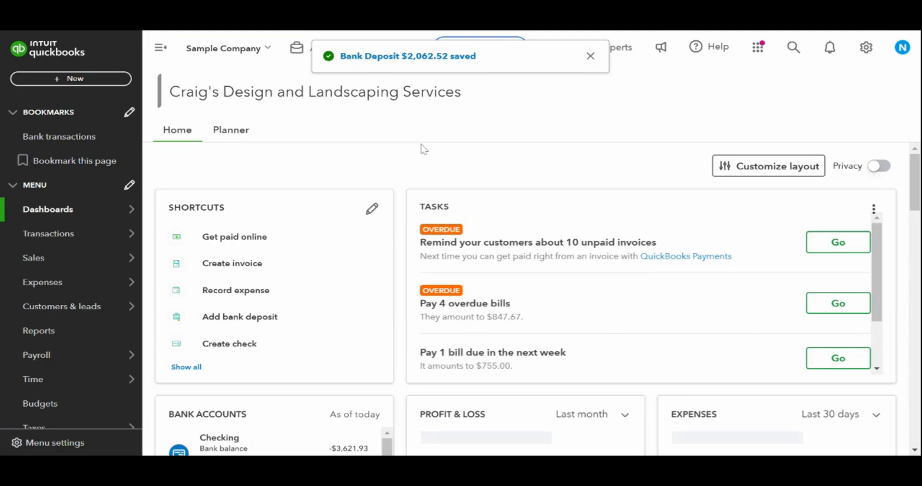